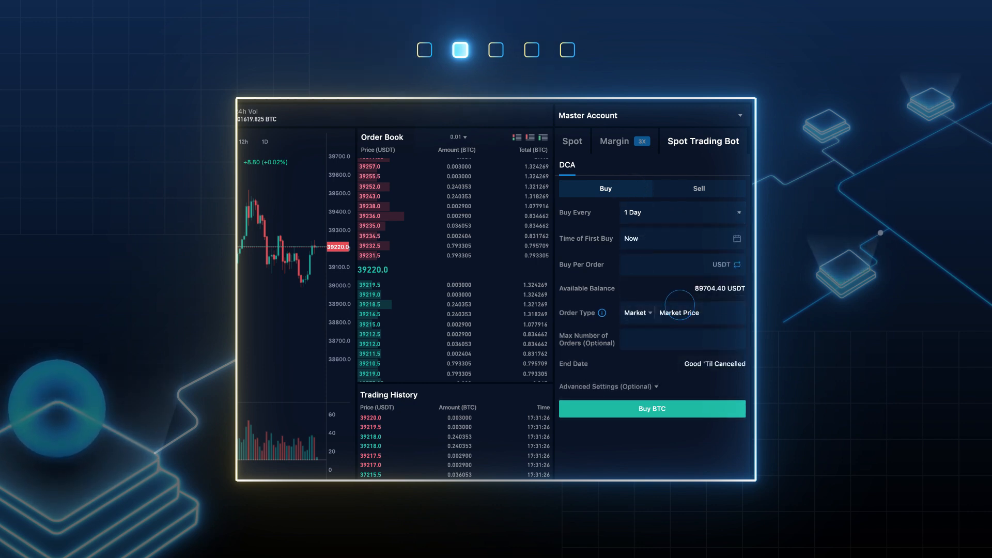
left_click(736, 239)
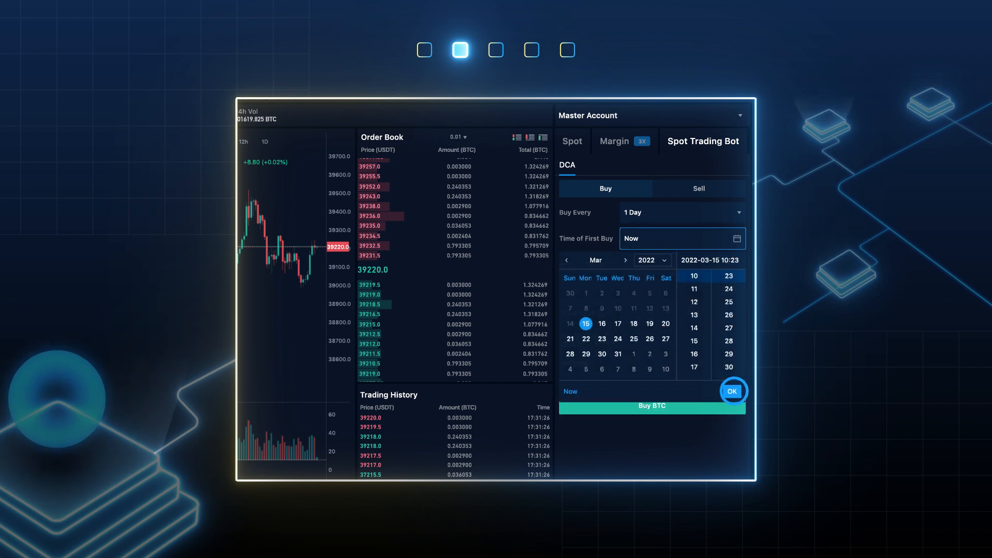
left_click(732, 390)
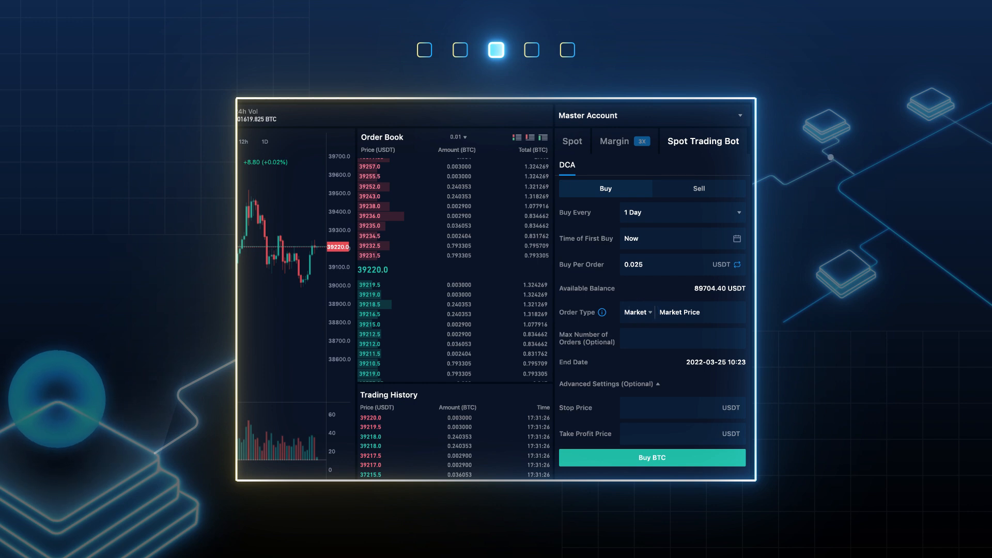
Step: Set the maximum number of orders to 10, ending 2022-03-25
type("10")
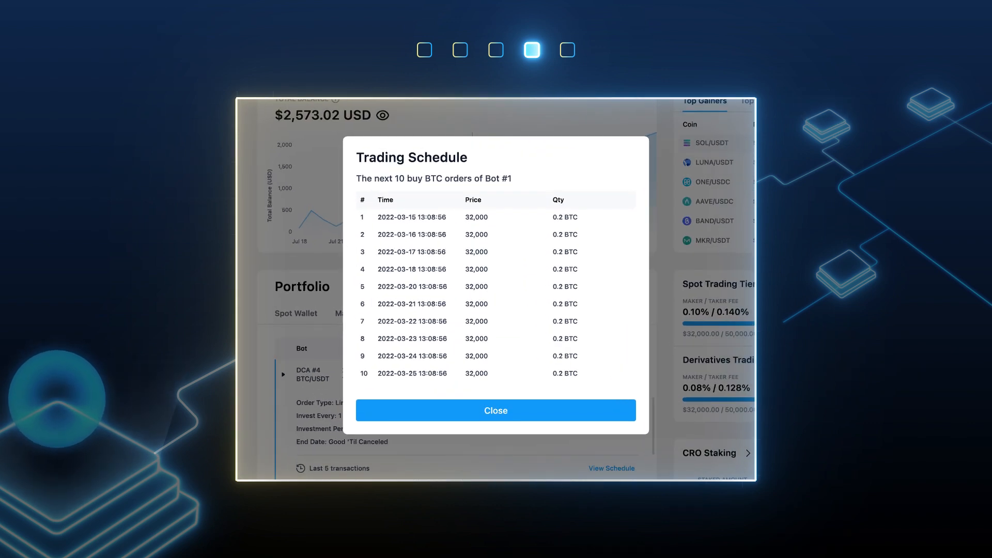
mouse_move(861, 249)
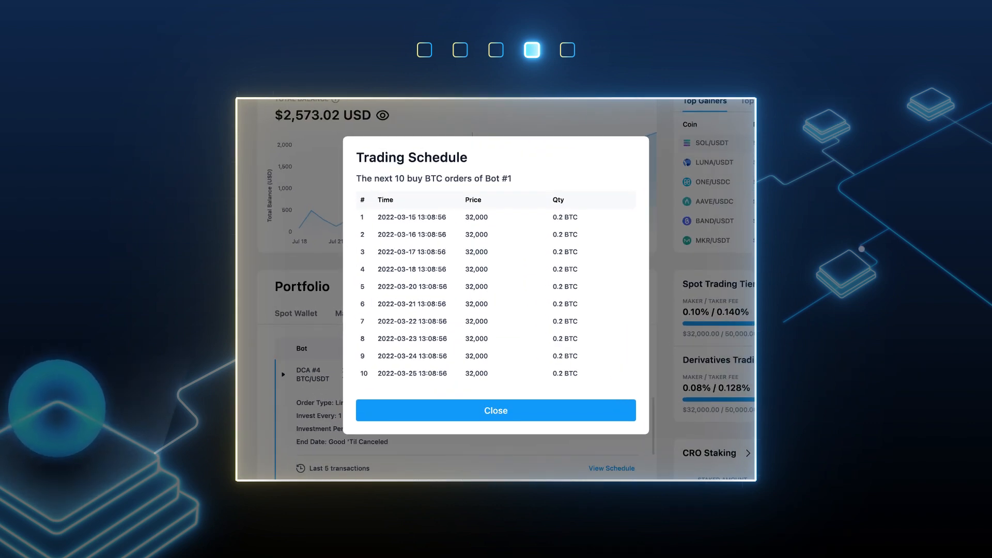
Step: Dismiss Bot #1's trading schedule of the next 10 BTC buy orders
left_click(495, 410)
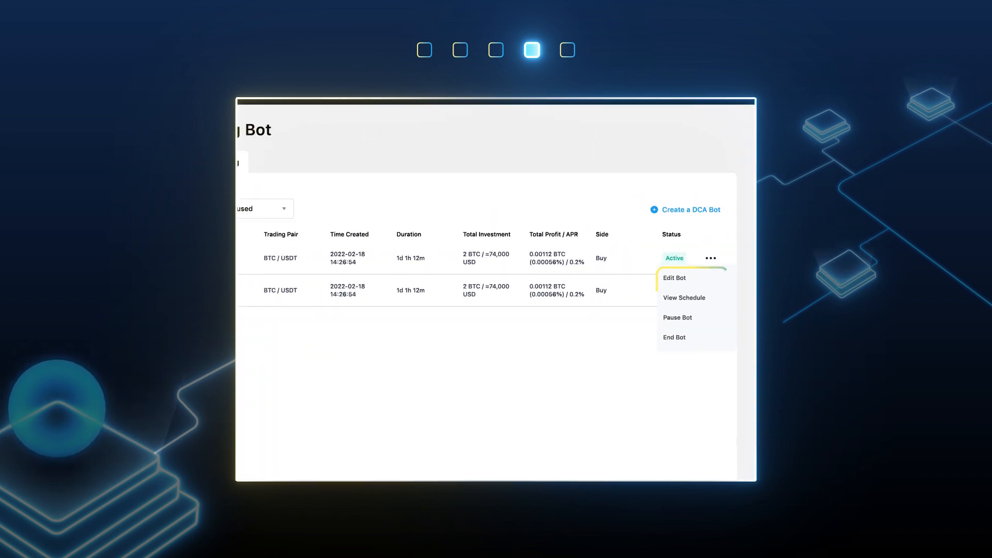
Step: Reveal the Edit, View Schedule, Pause and End Bot actions for the active BTC/USDT bot
left_click(566, 50)
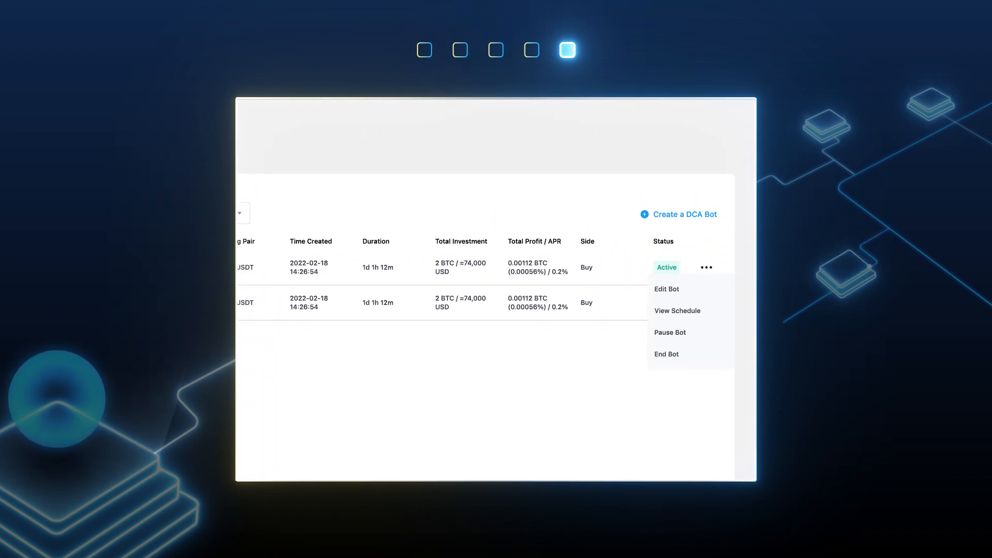